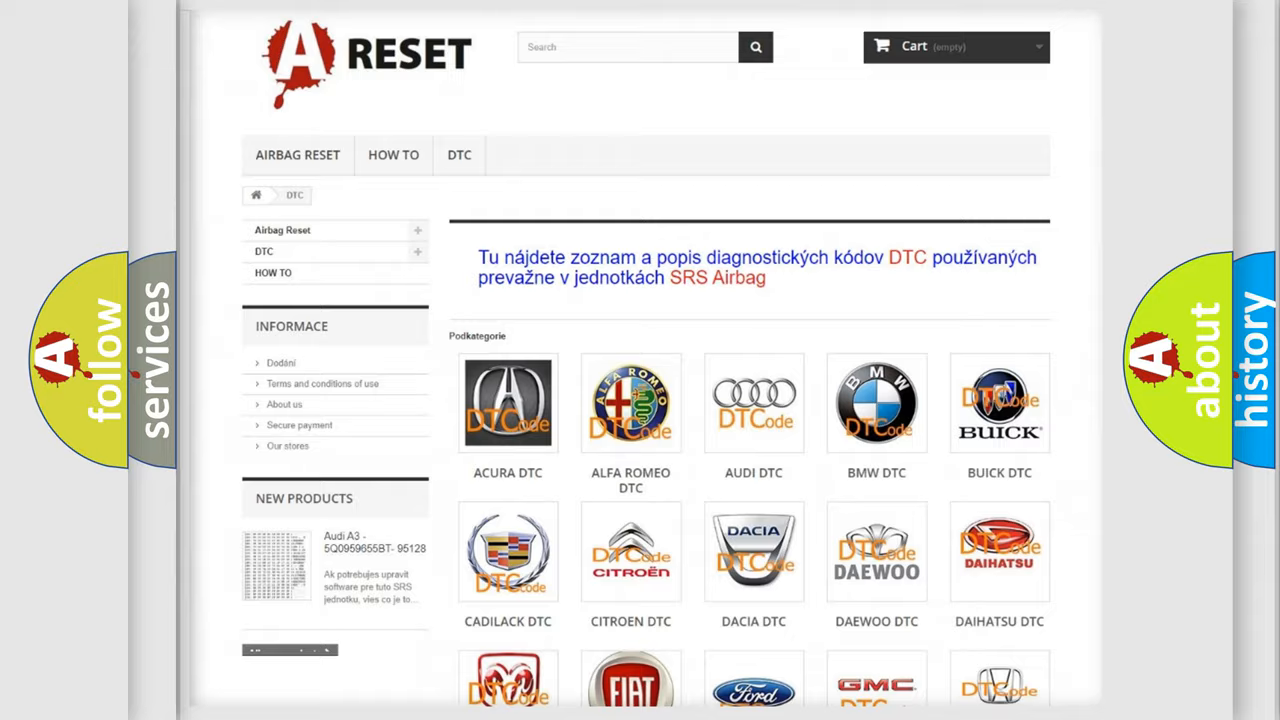
Step: Scroll through the Lincoln DTC code list to locate code B119F:01
{"action": "scroll", "scroll_direction": "down", "scroll_amount": 3}
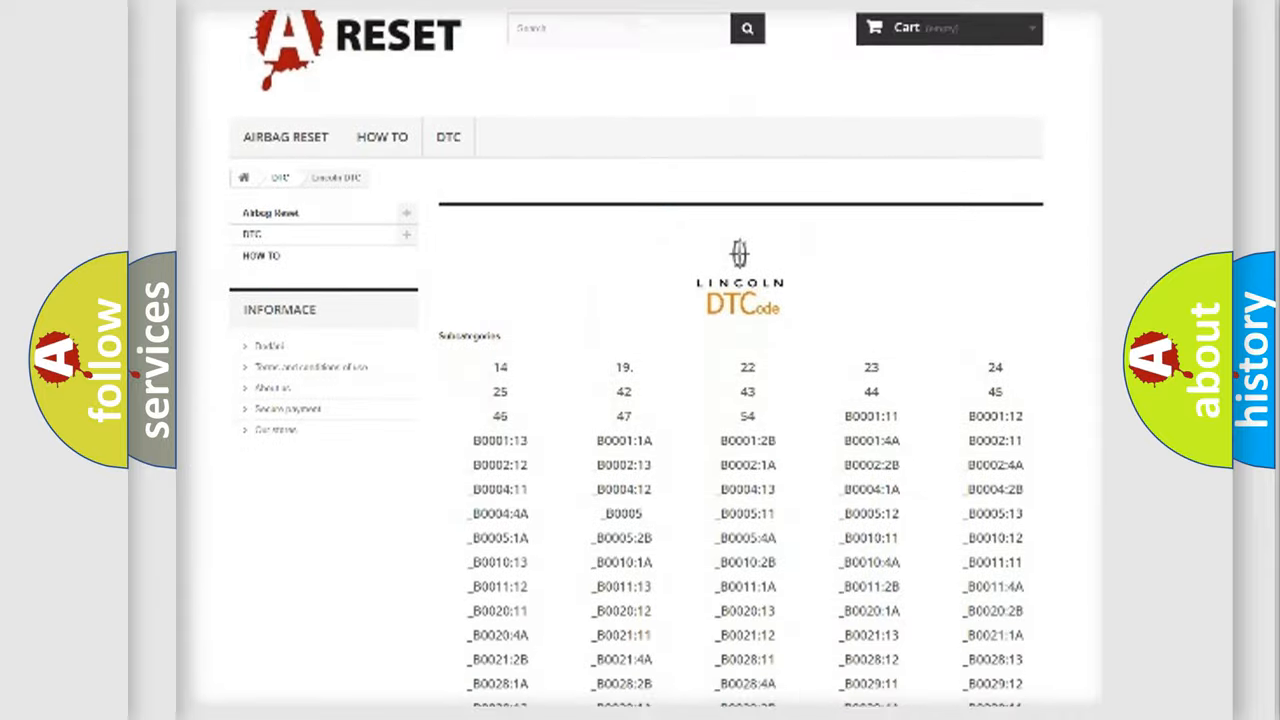
{"action": "scroll", "scroll_direction": "down", "scroll_amount": 3}
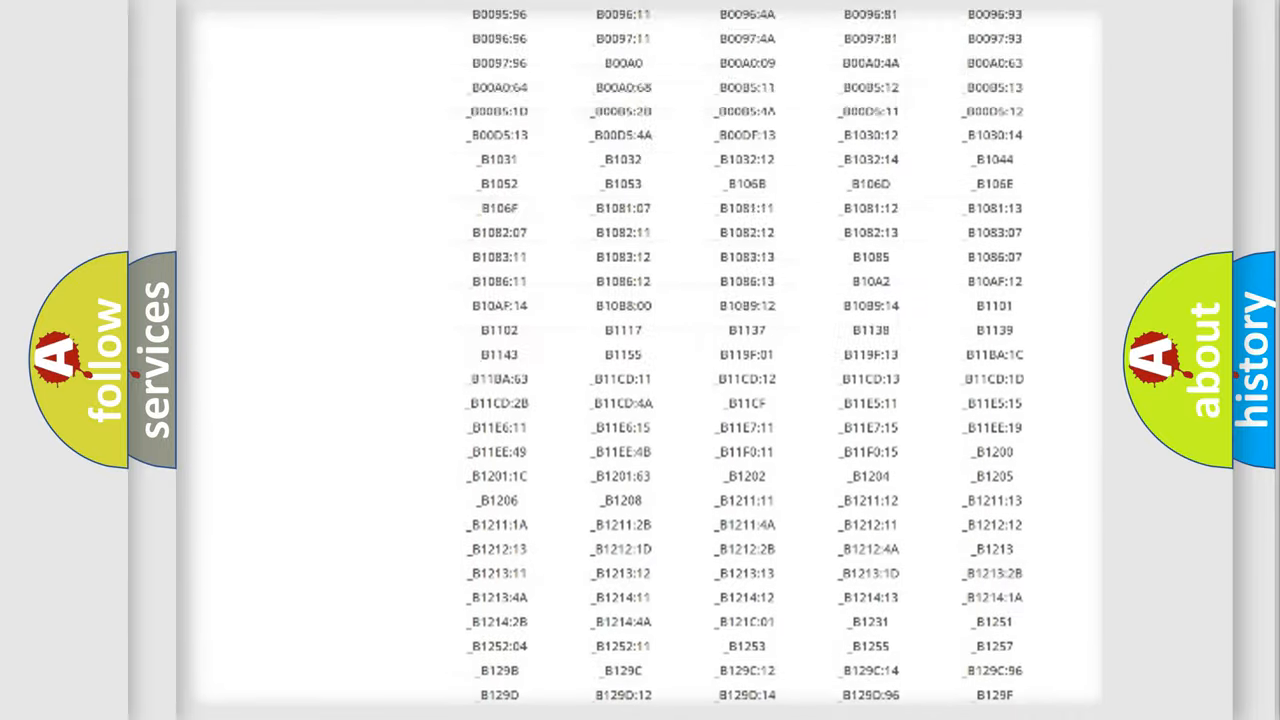
{"action": "scroll", "scroll_direction": "up", "scroll_amount": 3}
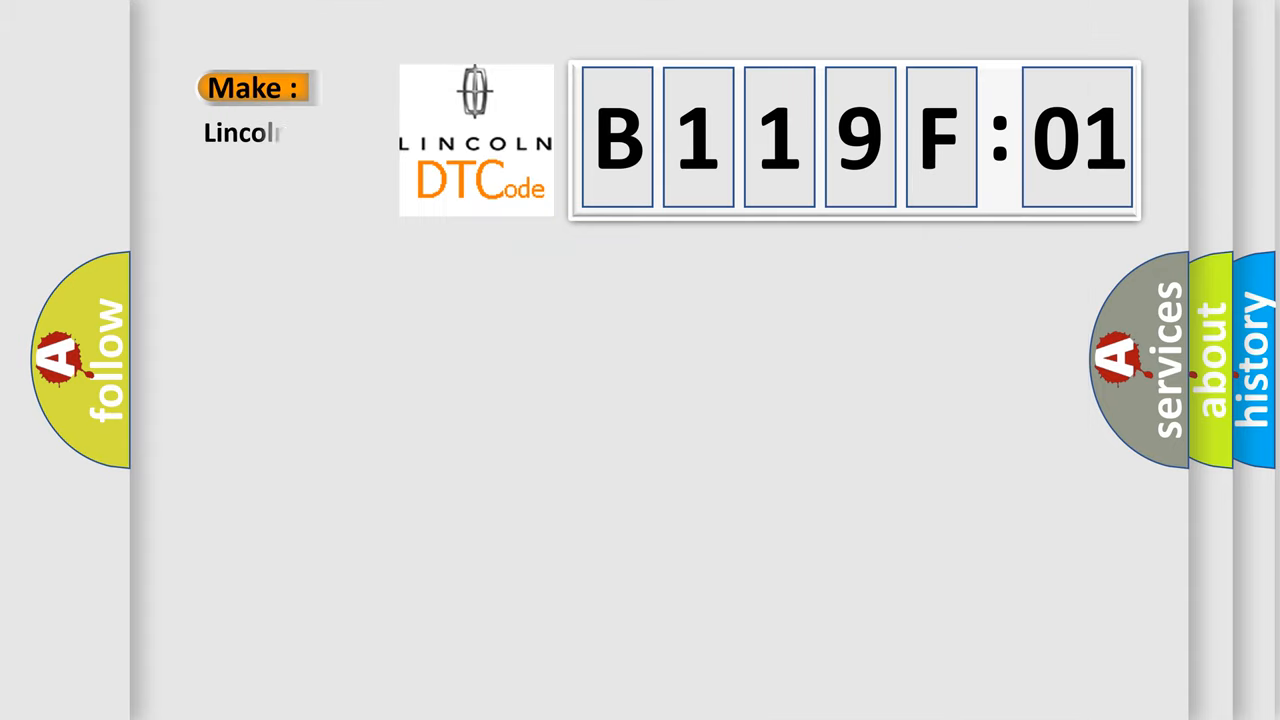
Step: Enter 'Lincoln' under the Make label on the explainer card
{"action": "type", "text": "Lincoln"}
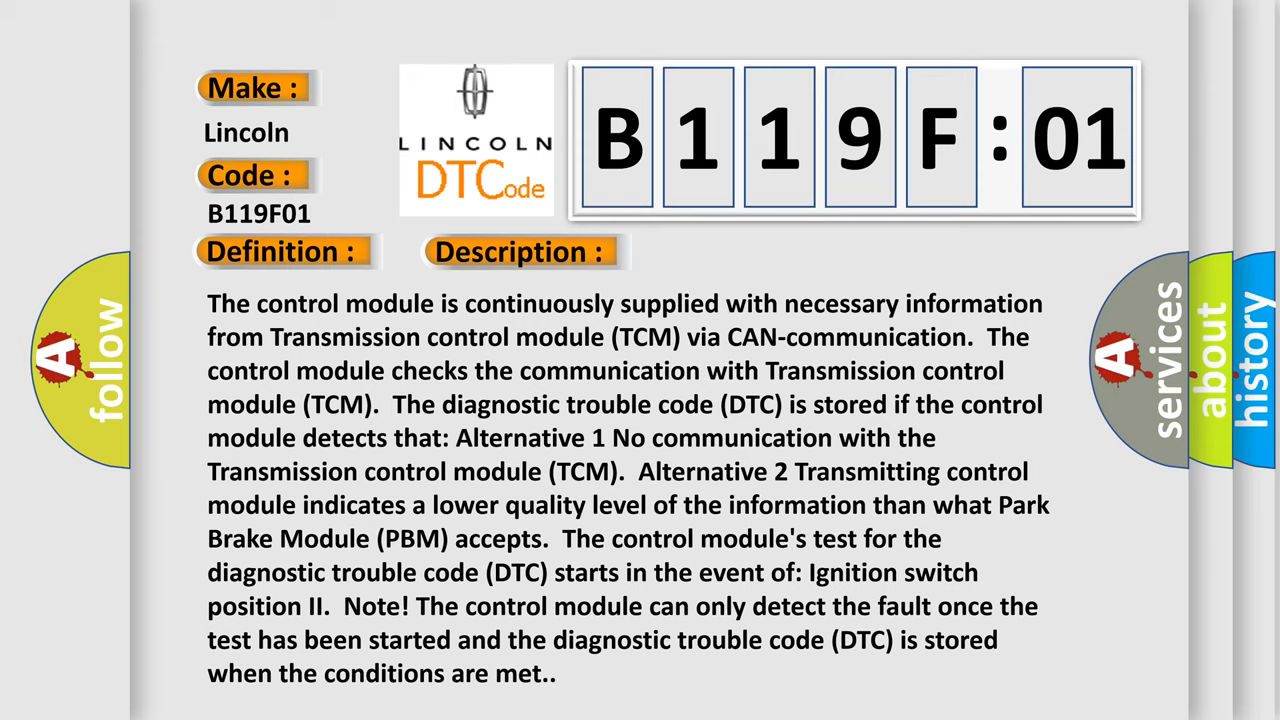
Step: Add the Cause section citing General Electrical Failure in the transmitting control module
{"action": "left_click", "coordinate": [735, 251]}
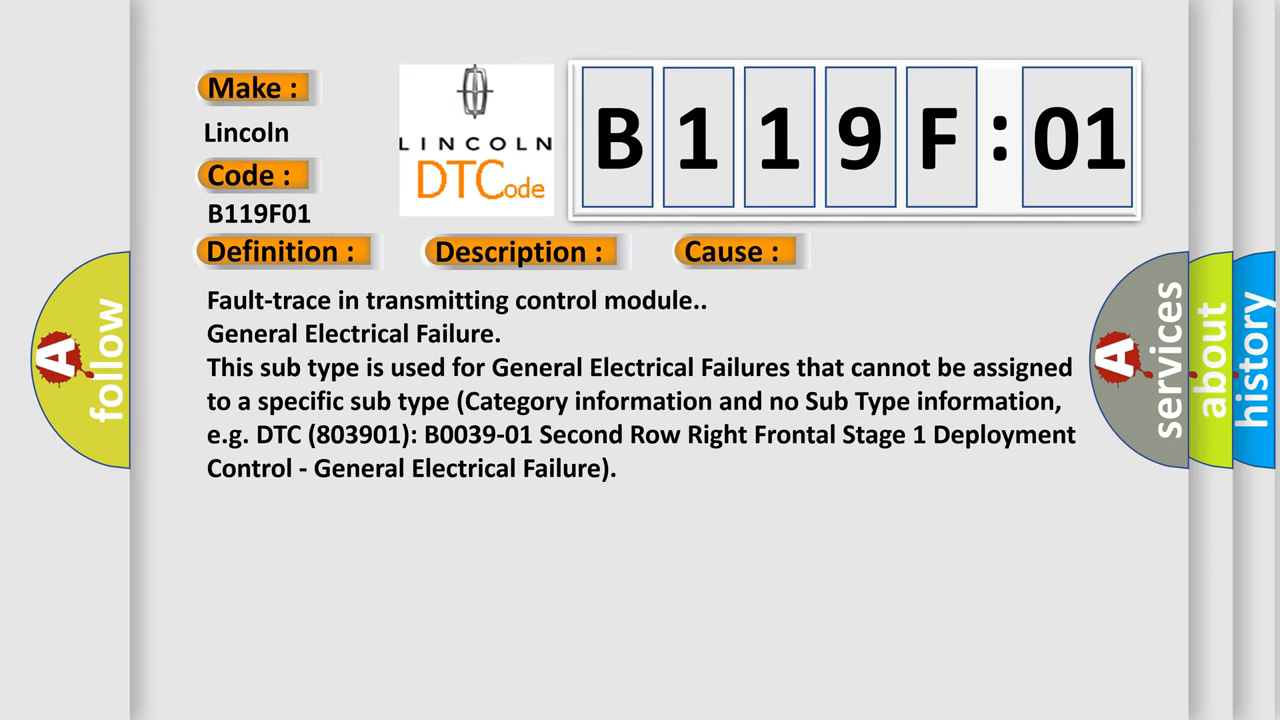